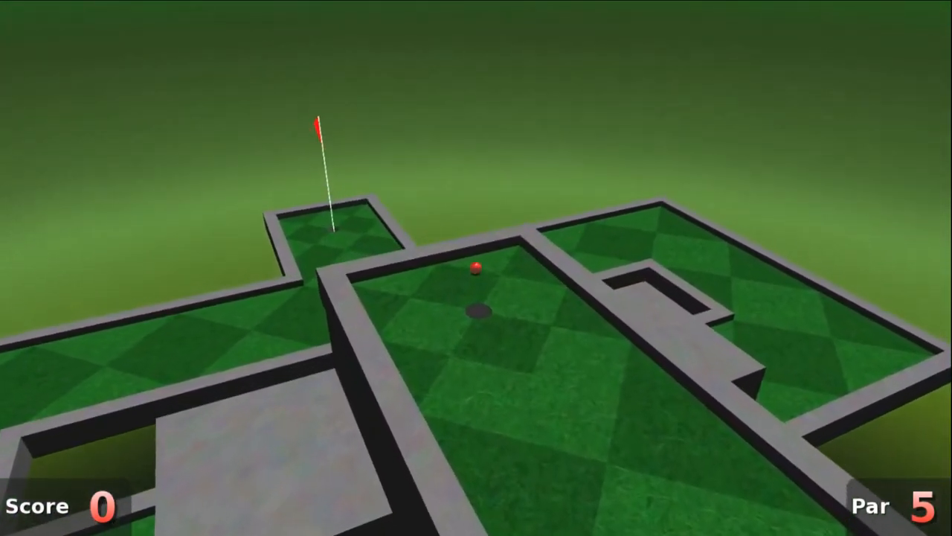
# Step: Play out the last par-5 hole so the course ends at the title menu
pyautogui.click(476, 267)
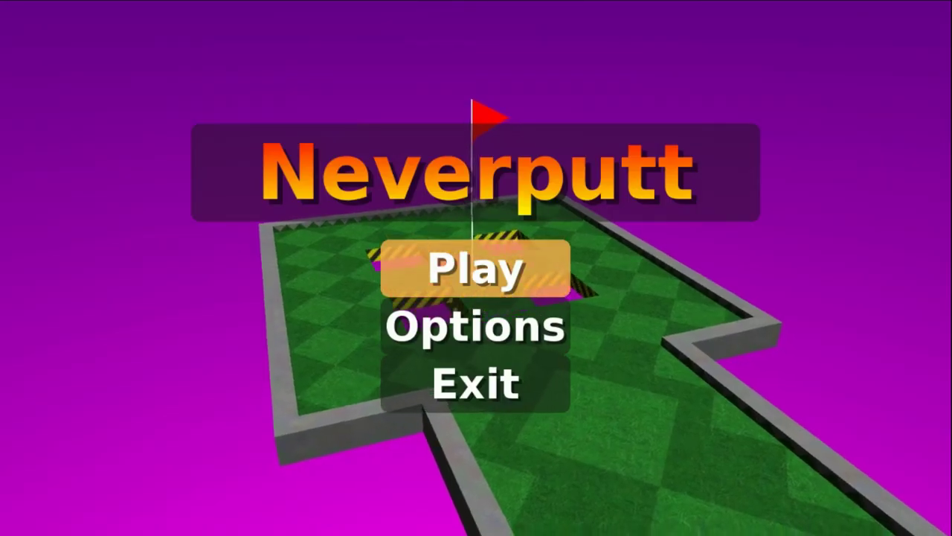
# Step: Start the Crazy Golf course from the title menu with one player
pyautogui.click(476, 268)
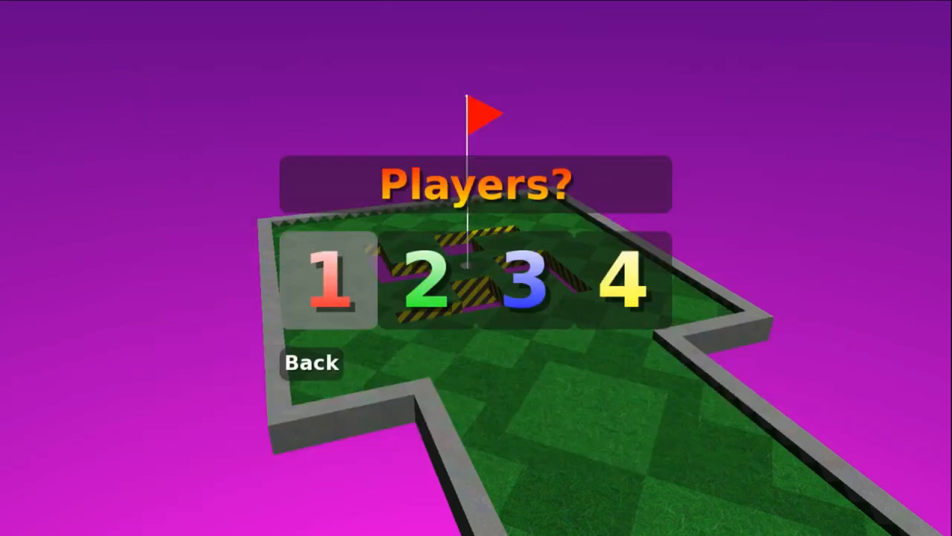
pyautogui.click(339, 280)
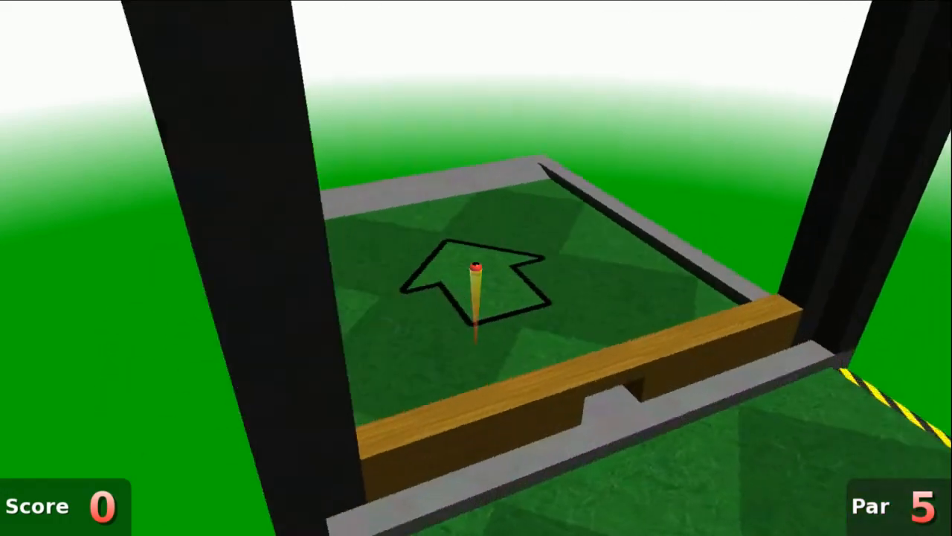
pyautogui.moveTo(476, 268)
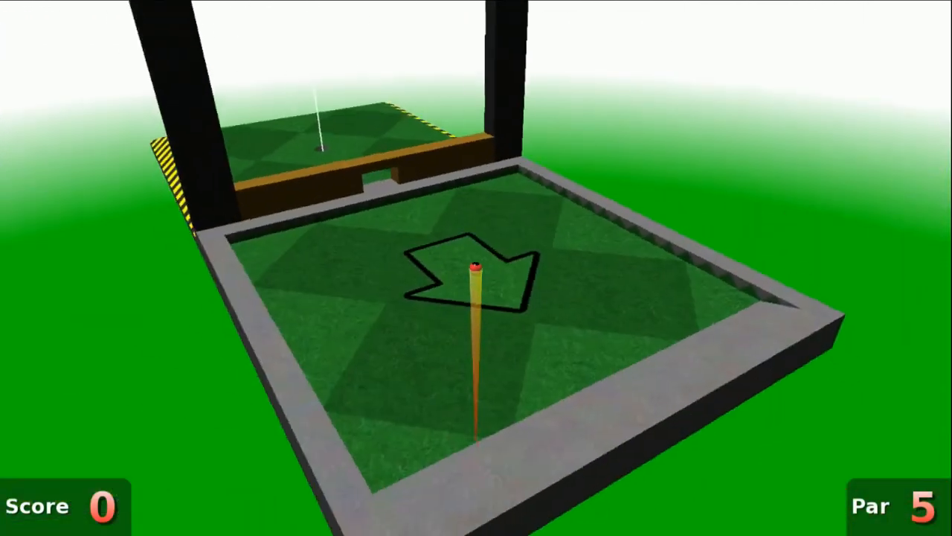